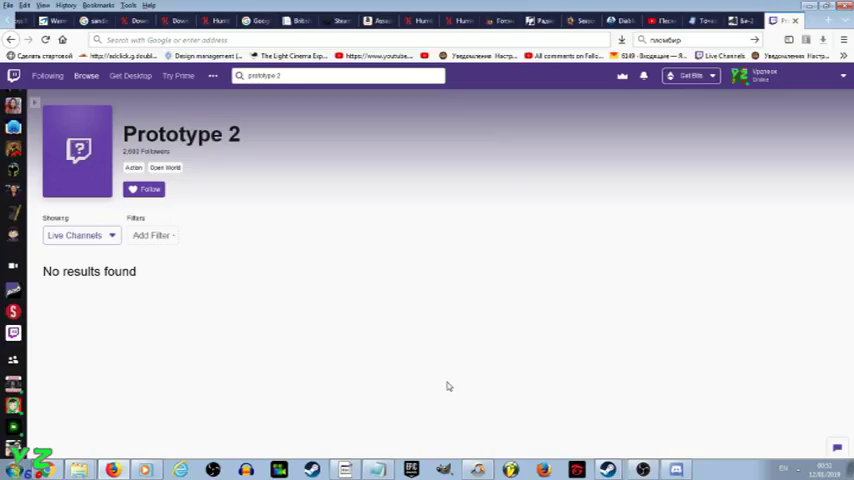
pyautogui.moveTo(426, 376)
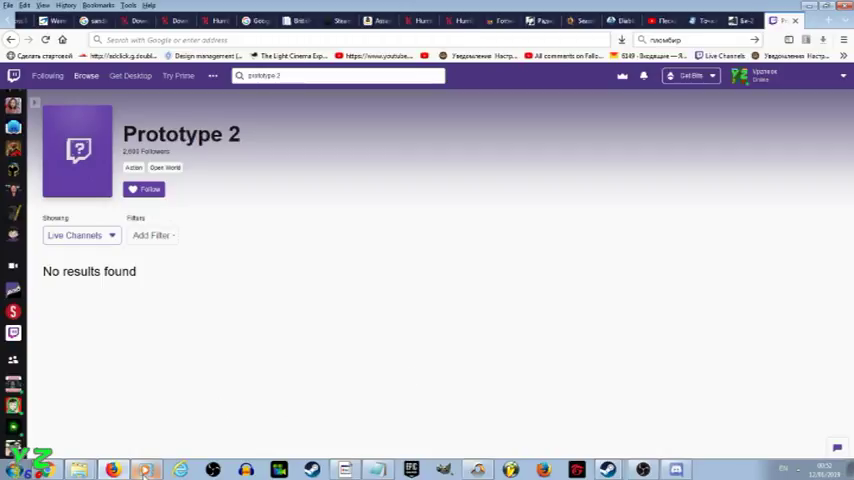
pyautogui.moveTo(224, 380)
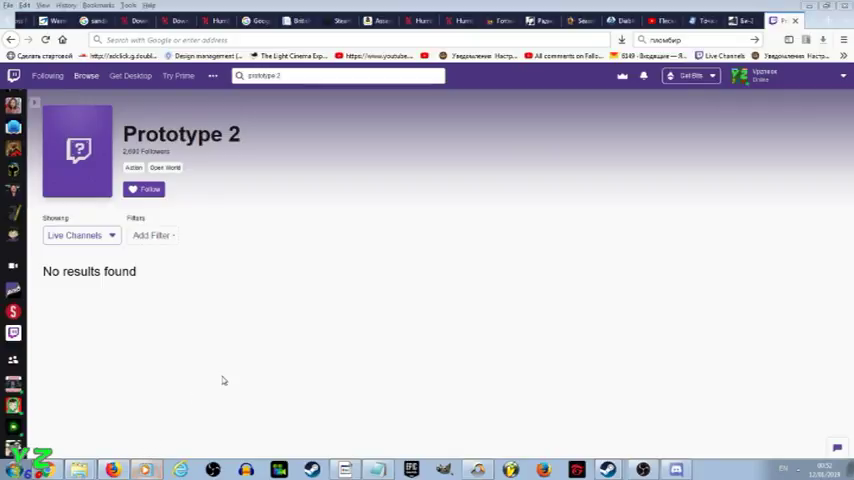
pyautogui.moveTo(348, 394)
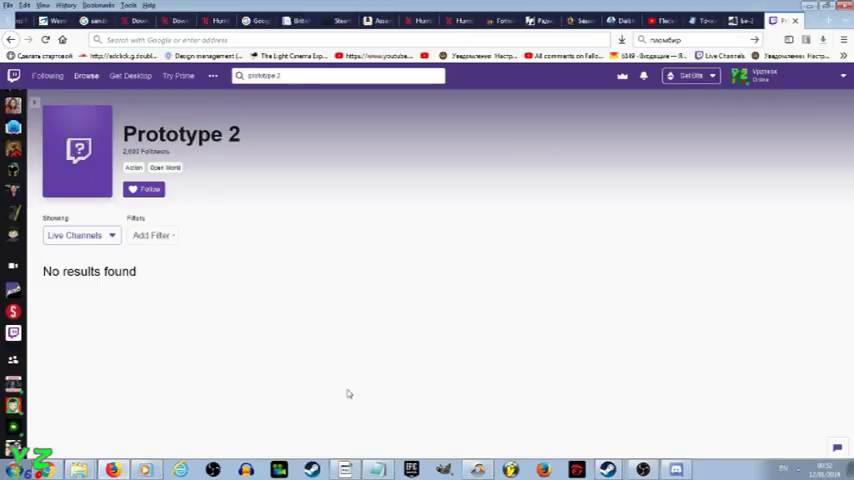
pyautogui.moveTo(406, 354)
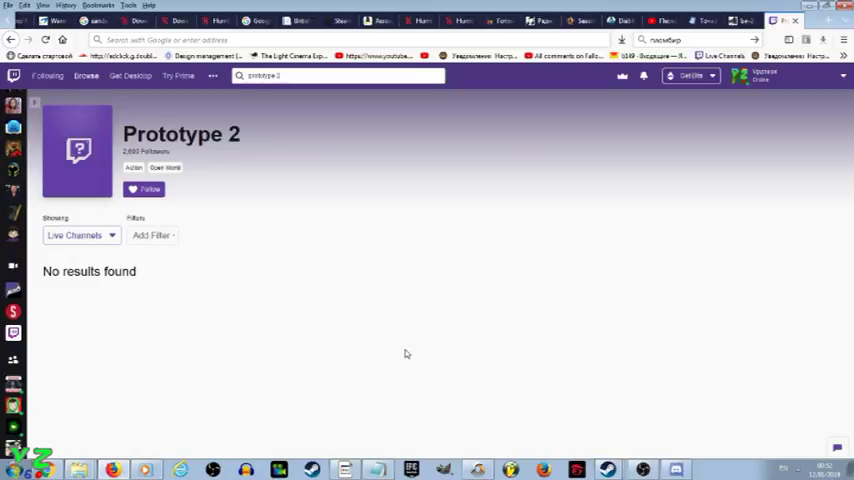
pyautogui.moveTo(364, 380)
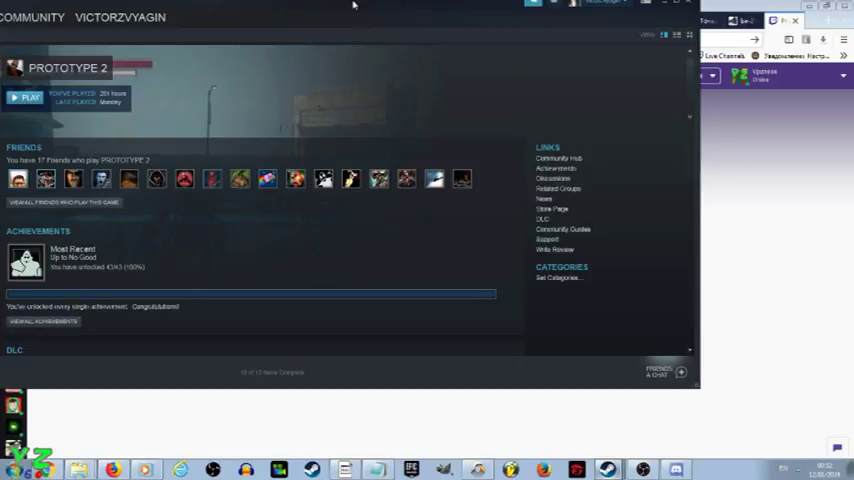
pyautogui.moveTo(380, 58)
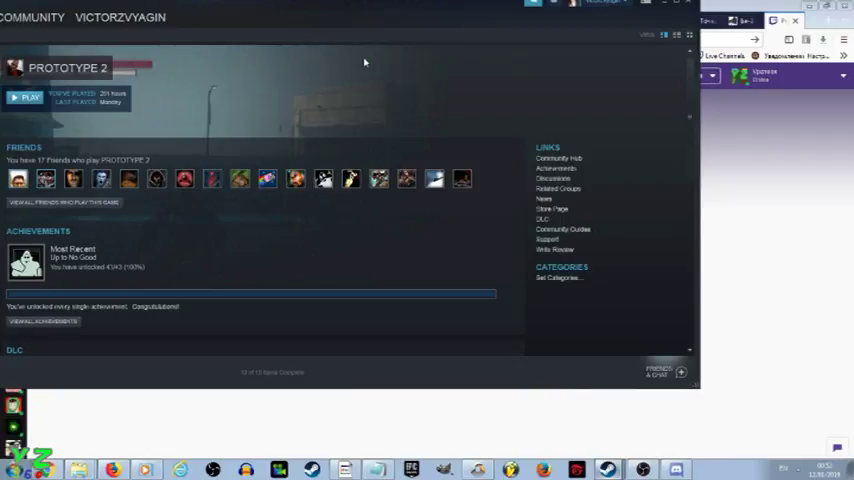
pyautogui.moveTo(376, 60)
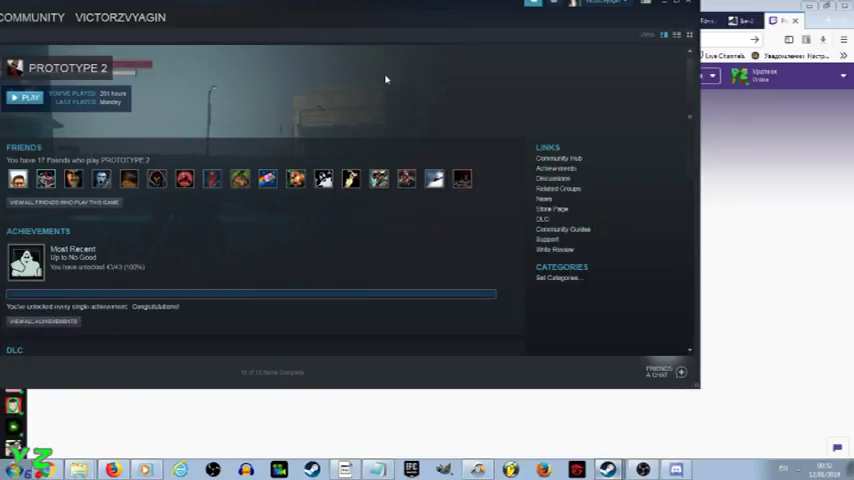
pyautogui.moveTo(62, 84)
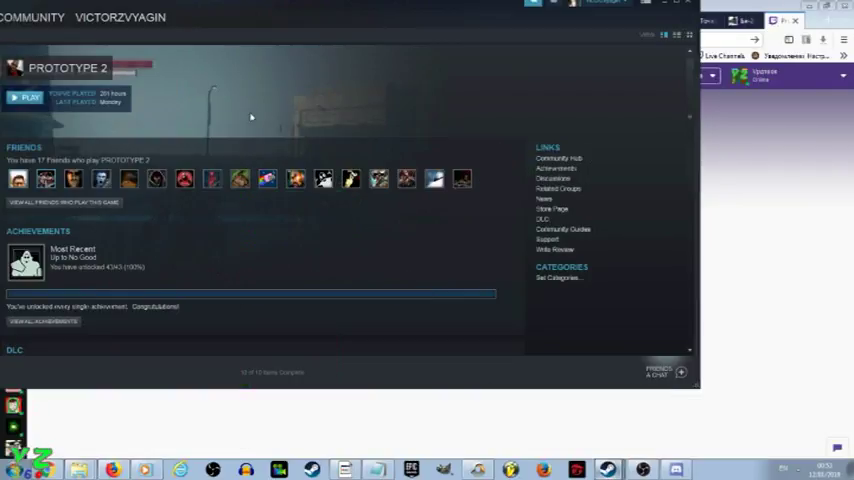
pyautogui.moveTo(200, 112)
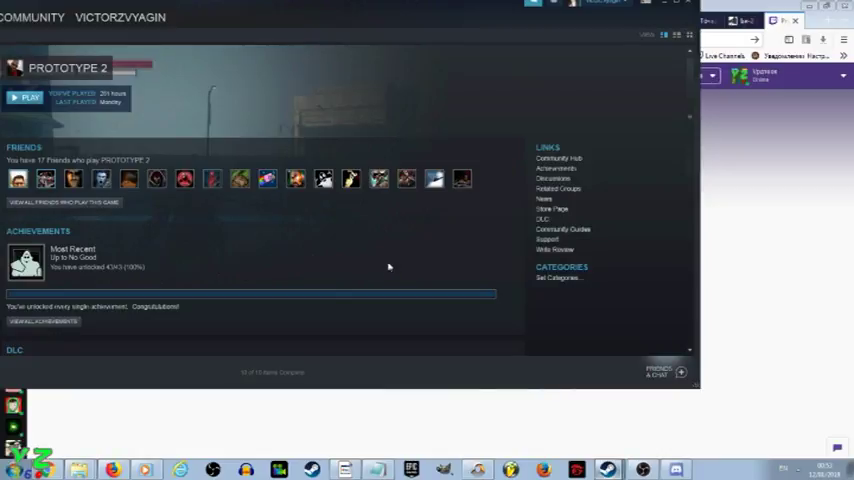
pyautogui.moveTo(380, 258)
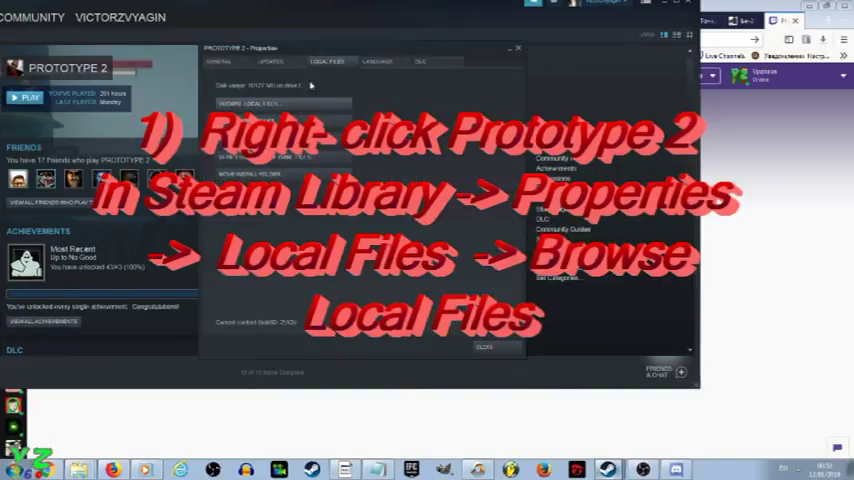
# Step: Browse Prototype 2's local files so its installation folder opens in Explorer
pyautogui.click(272, 62)
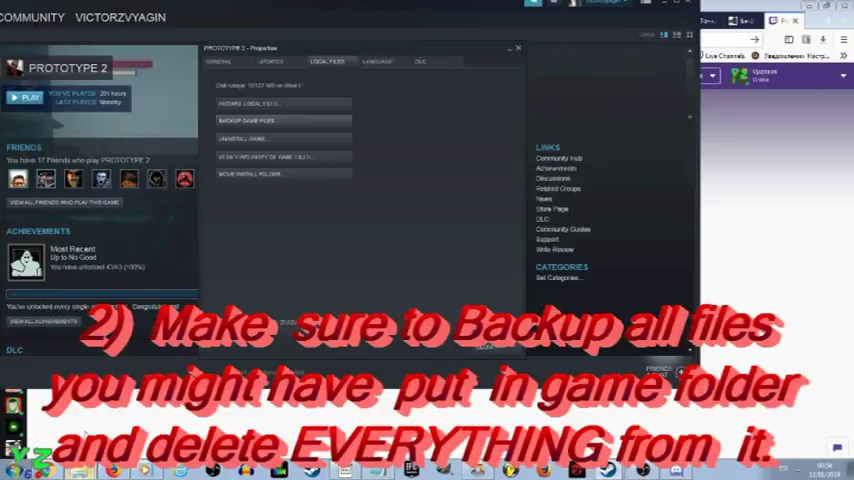
pyautogui.click(248, 104)
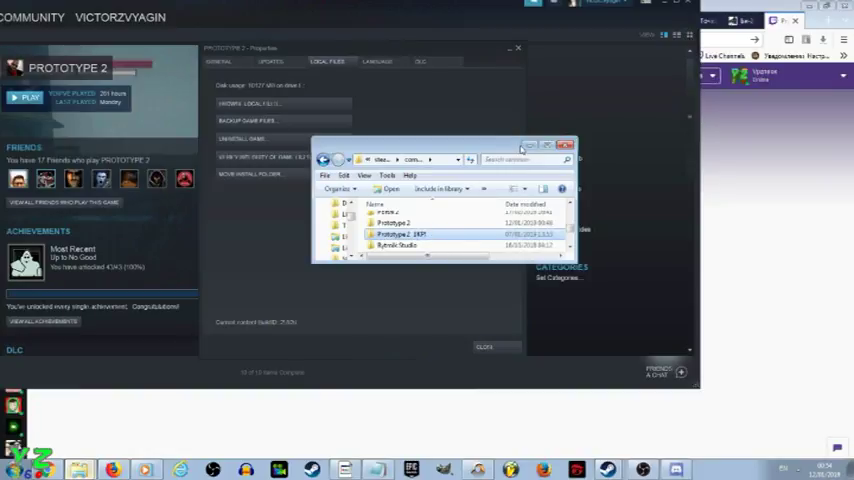
# Step: Reopen the game folder, select everything in it and delete the remaining file
pyautogui.click(564, 144)
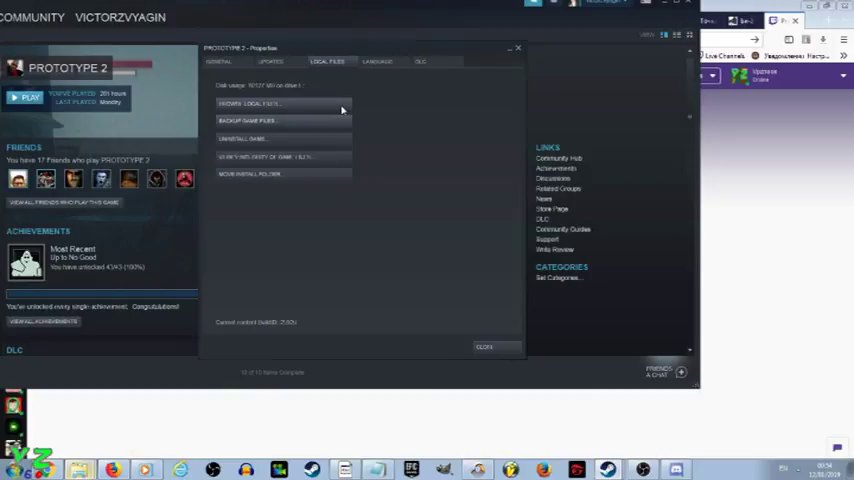
pyautogui.click(248, 104)
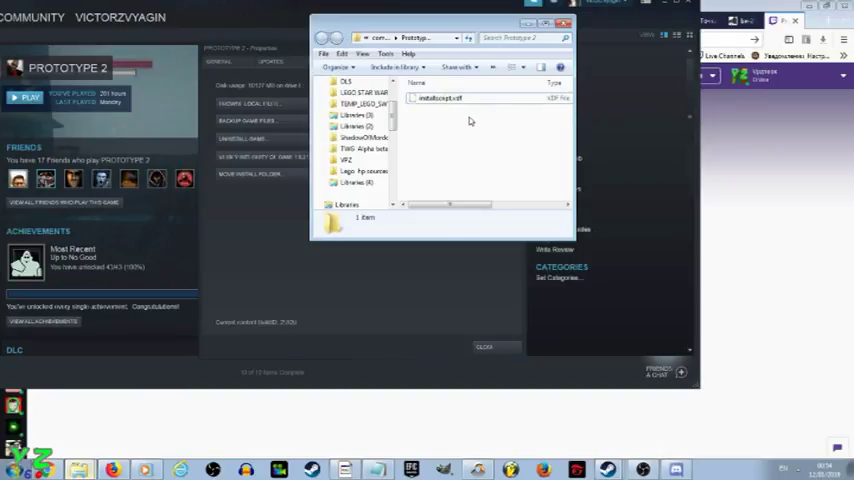
pyautogui.click(438, 96)
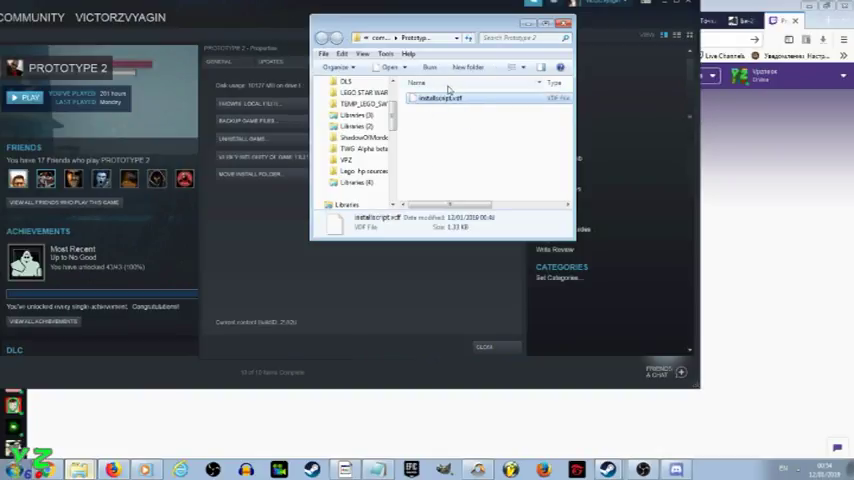
pyautogui.moveTo(444, 28); pyautogui.dragTo(444, 22)
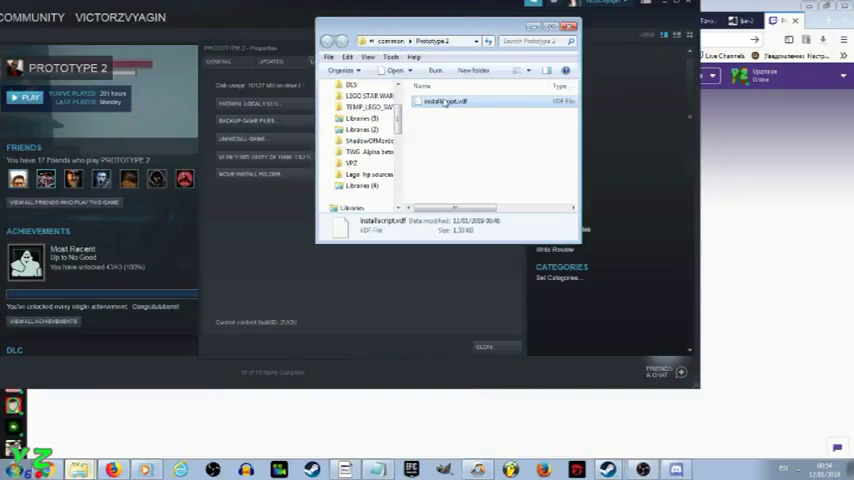
pyautogui.rightClick(440, 100)
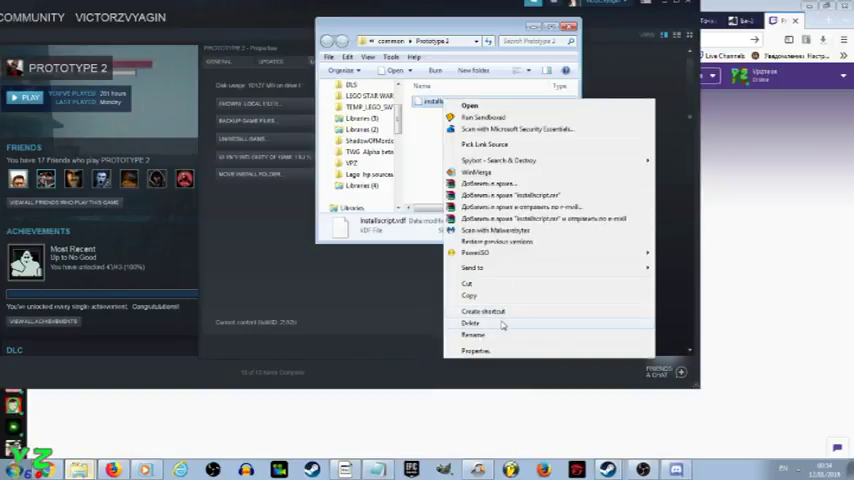
pyautogui.click(470, 324)
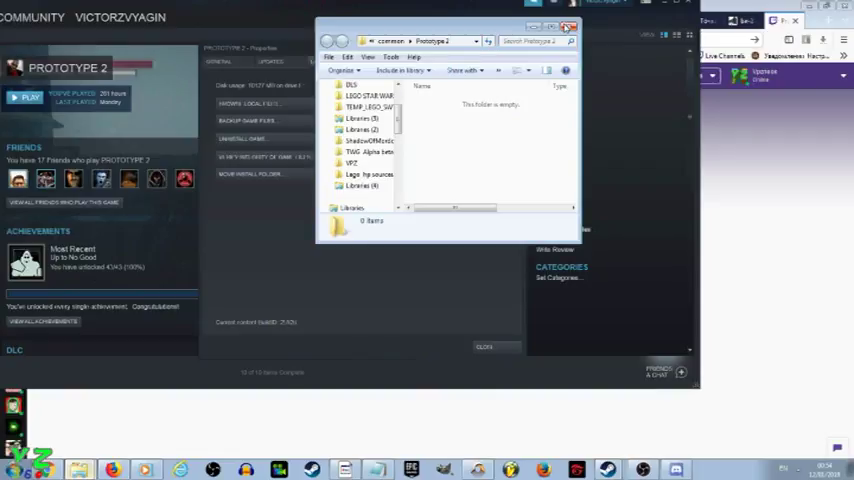
# Step: Close the emptied folder and run Verify Integrity of Game Files for Prototype 2
pyautogui.click(568, 28)
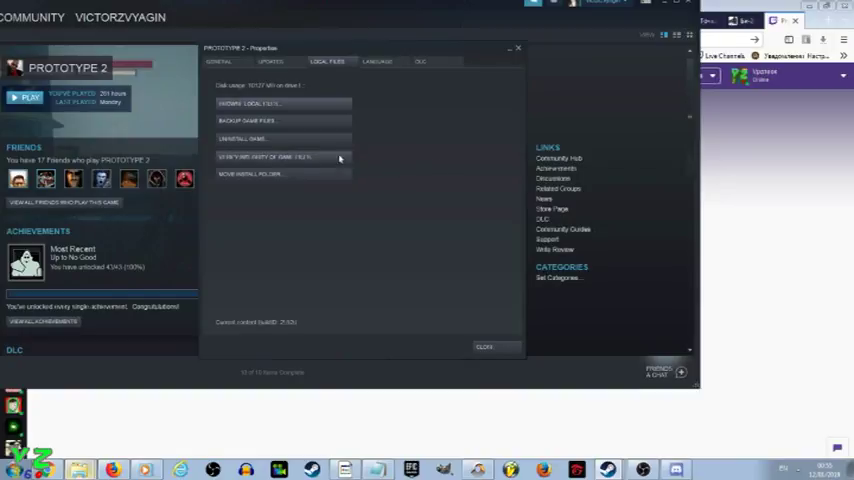
pyautogui.click(264, 156)
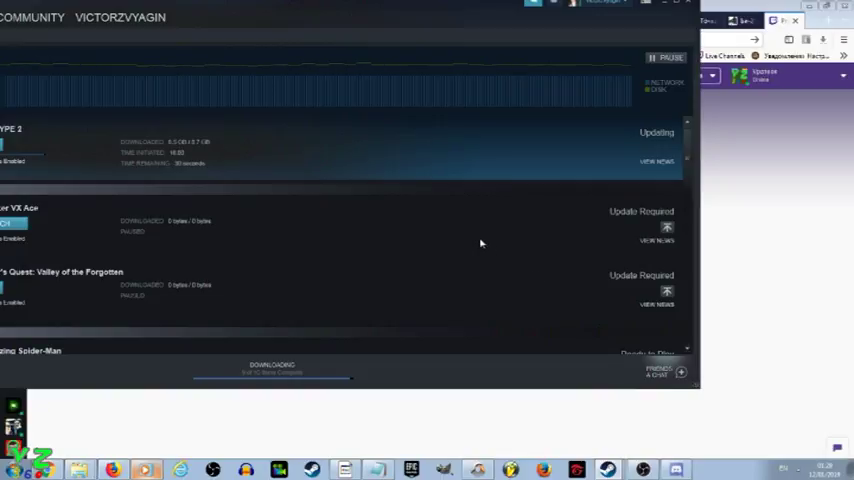
pyautogui.moveTo(364, 140)
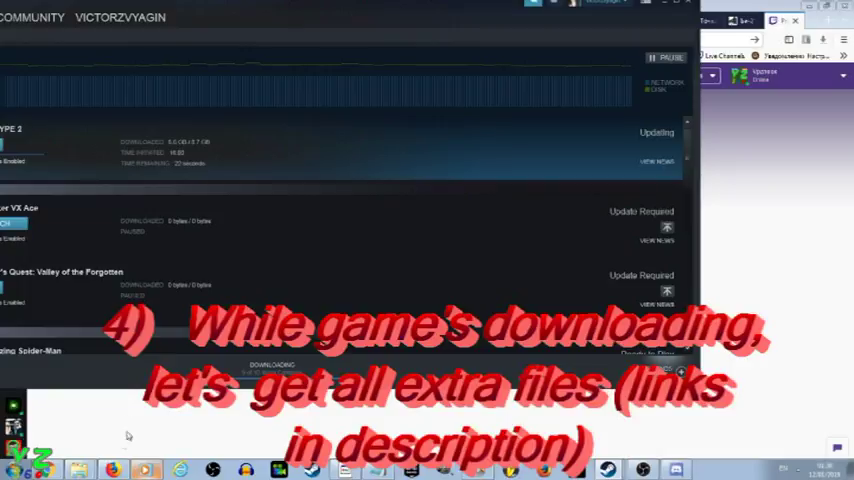
pyautogui.moveTo(224, 424)
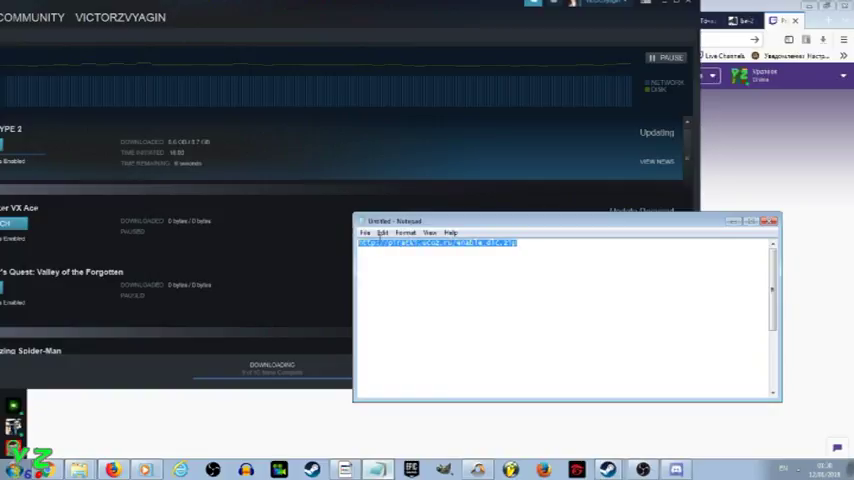
# Step: Copy the selected DLC download link from the notes, then close Notepad
pyautogui.rightClick(436, 244)
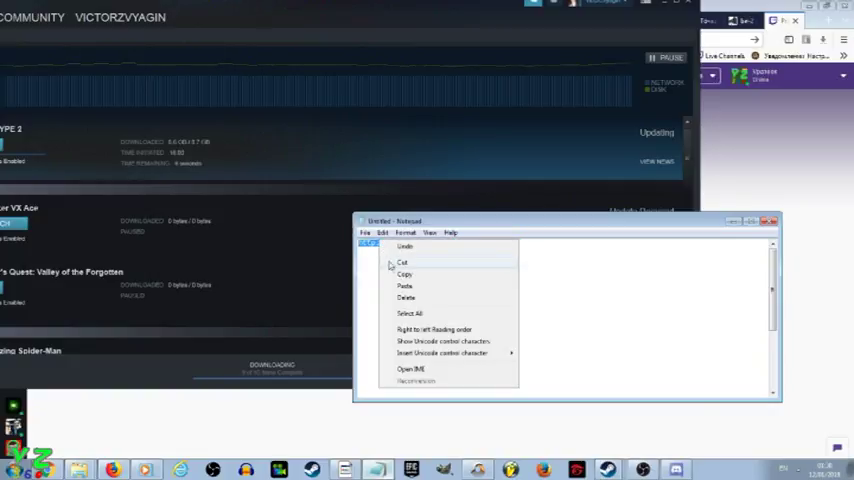
pyautogui.click(404, 286)
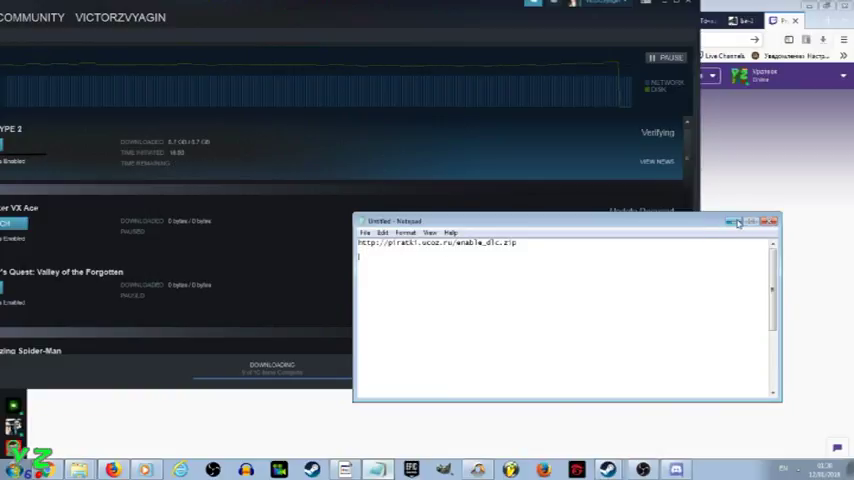
pyautogui.click(738, 220)
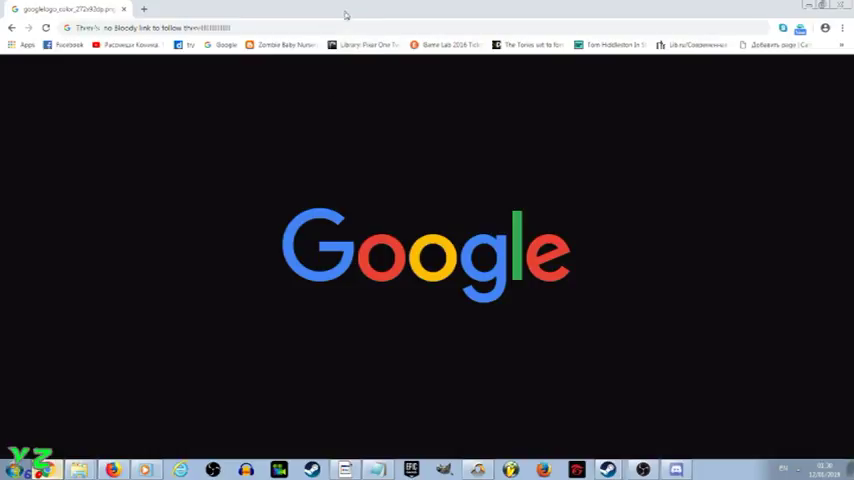
# Step: Paste and go to the copied DLC link, then navigate to google.com
pyautogui.rightClick(150, 28)
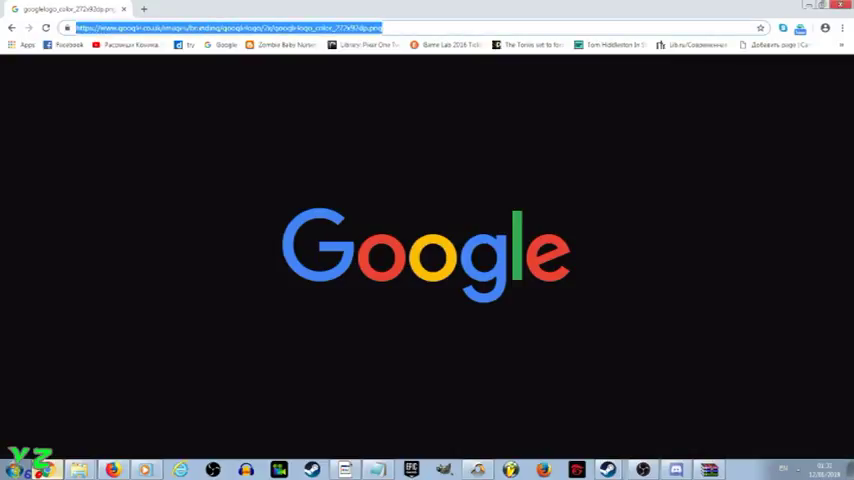
pyautogui.write('google.com')
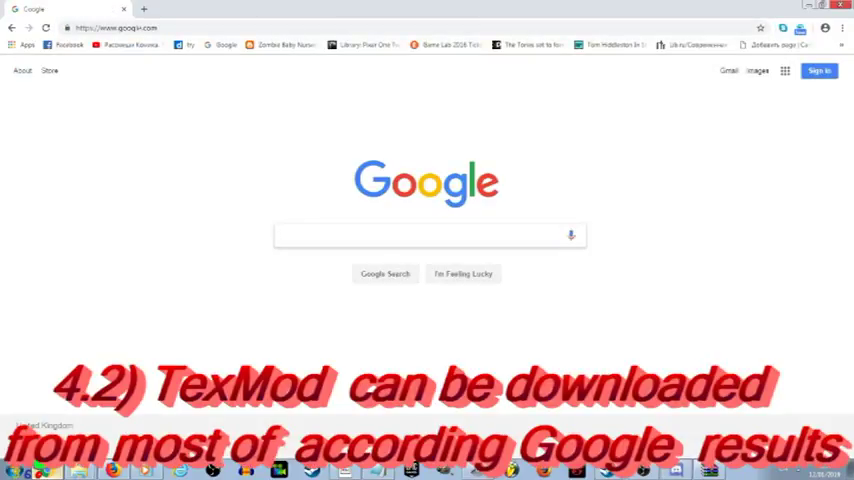
# Step: Search Google for texmod and download Texmod v0.9b from the FilePlanet result
pyautogui.write('texmod')
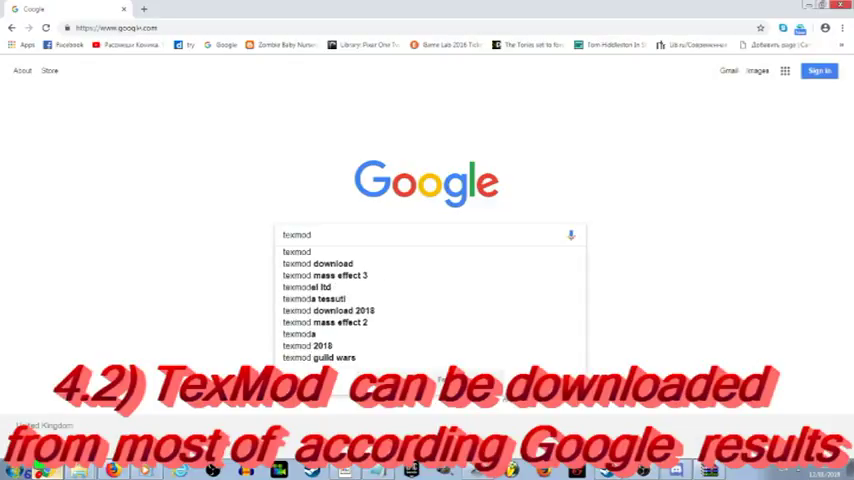
pyautogui.press('enter')
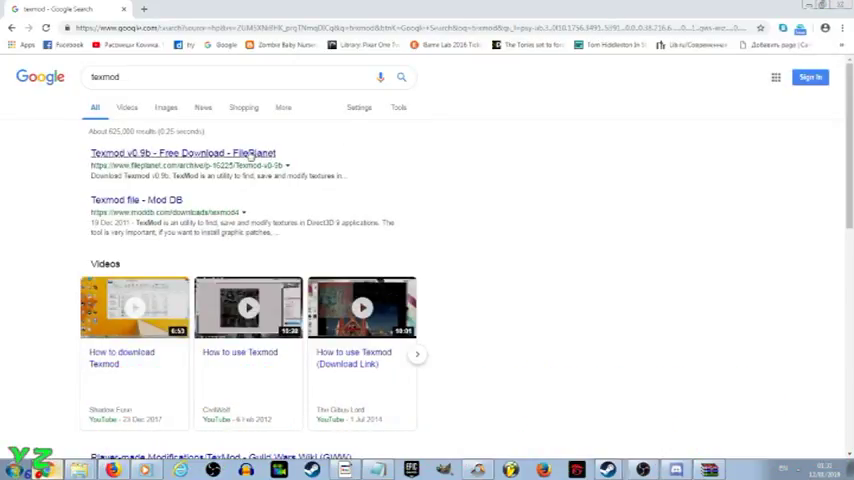
pyautogui.click(184, 152)
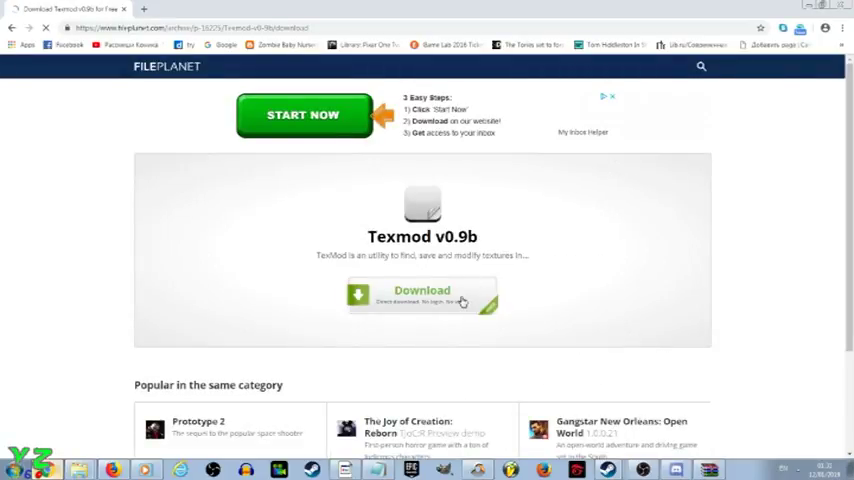
pyautogui.click(422, 296)
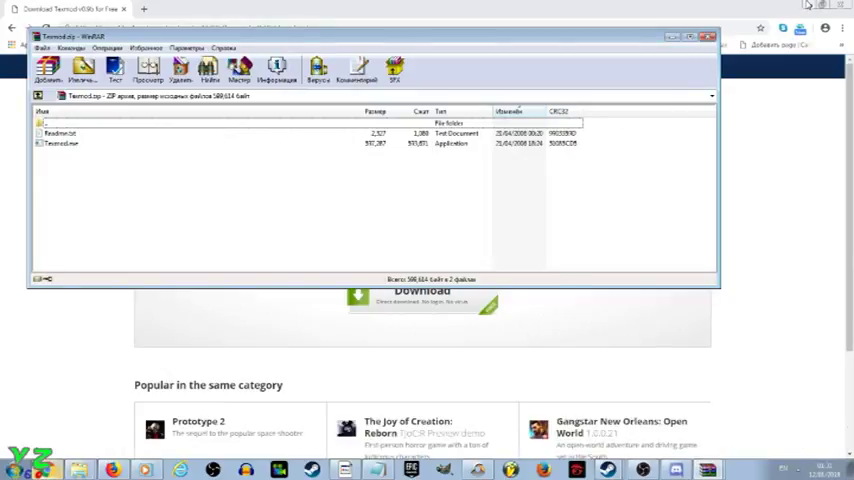
pyautogui.moveTo(658, 44)
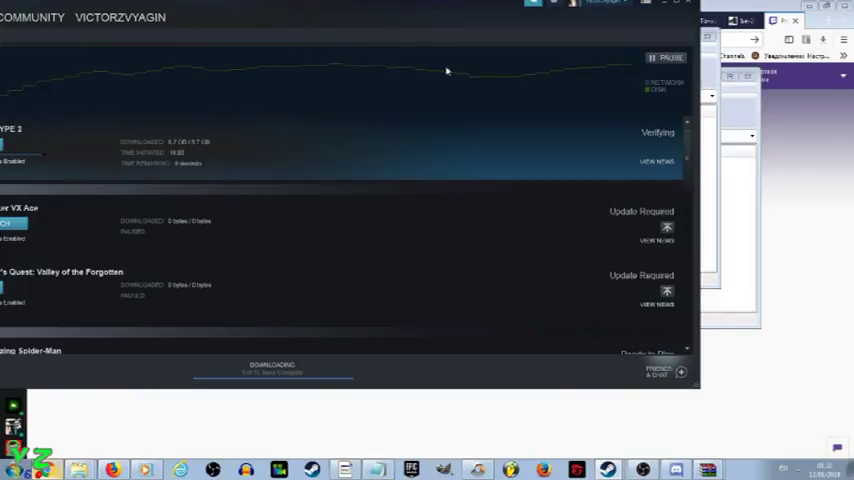
pyautogui.moveTo(408, 122)
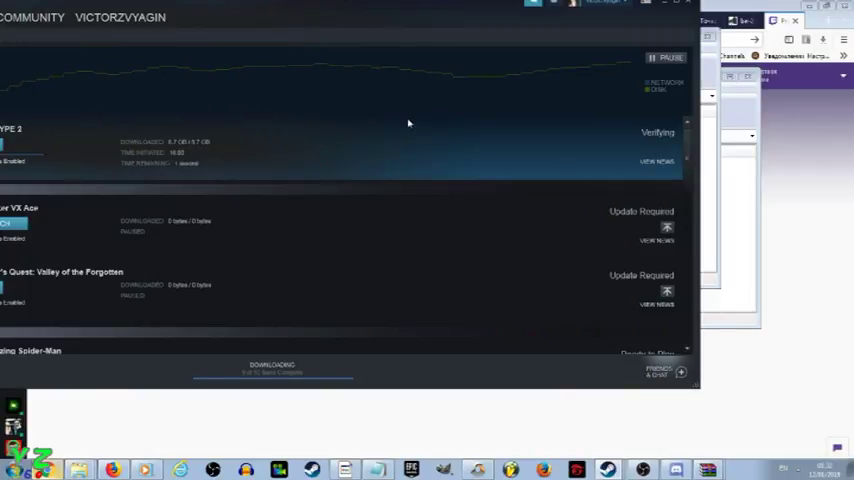
pyautogui.scroll(-3)
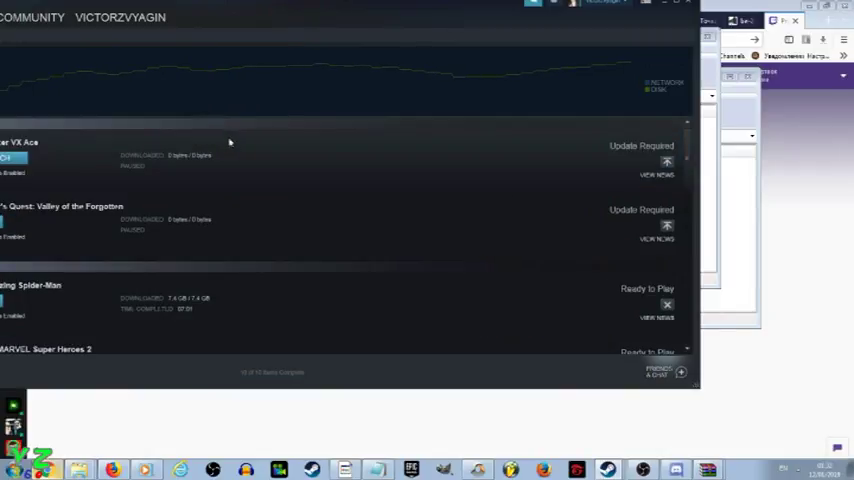
pyautogui.moveTo(384, 140)
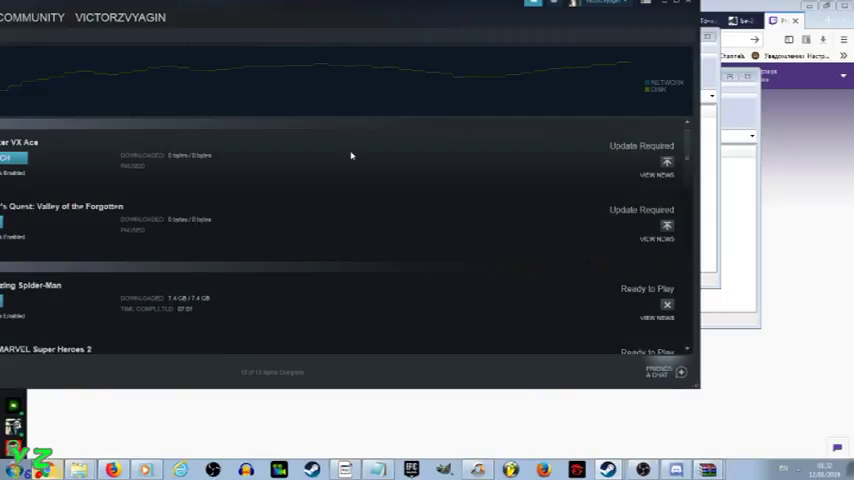
pyautogui.moveTo(316, 164)
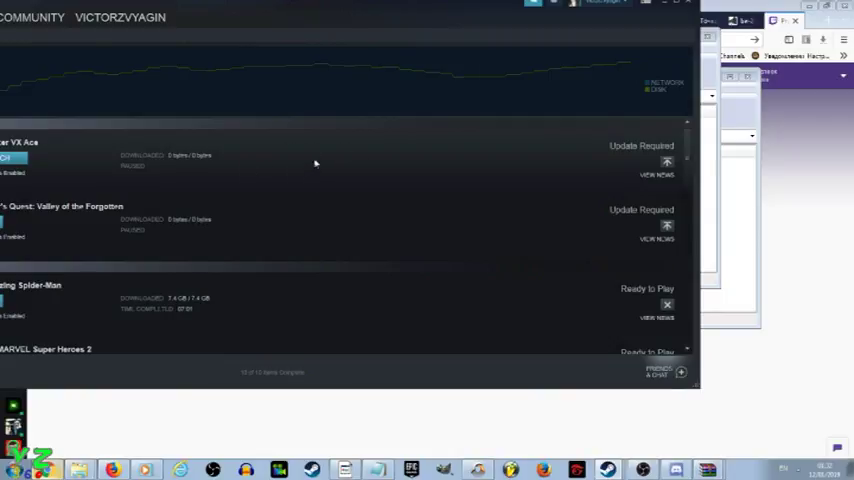
pyautogui.moveTo(148, 446)
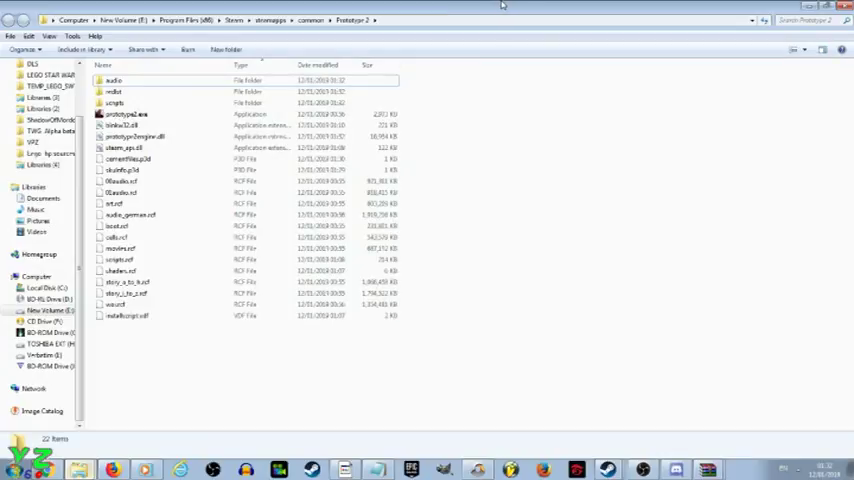
pyautogui.moveTo(472, 94)
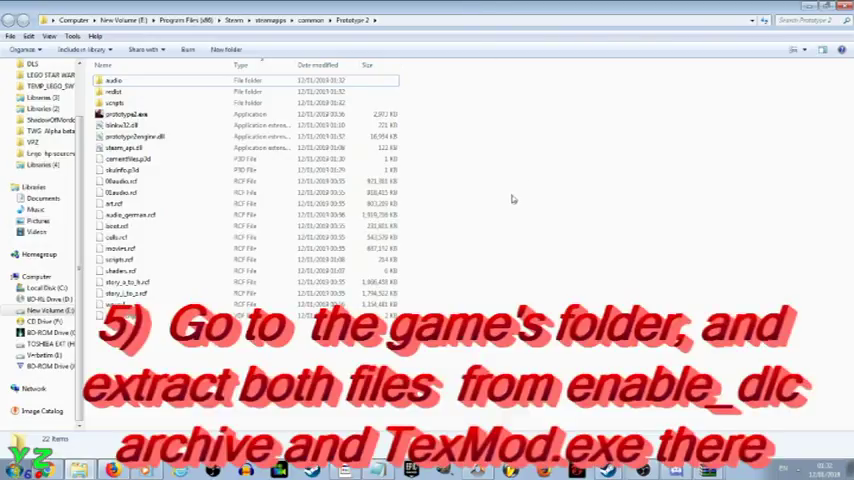
pyautogui.moveTo(504, 184)
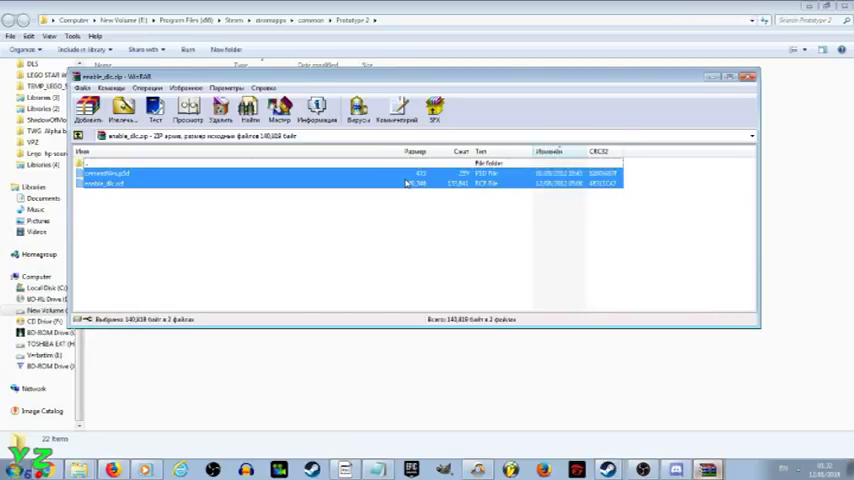
pyautogui.moveTo(268, 180)
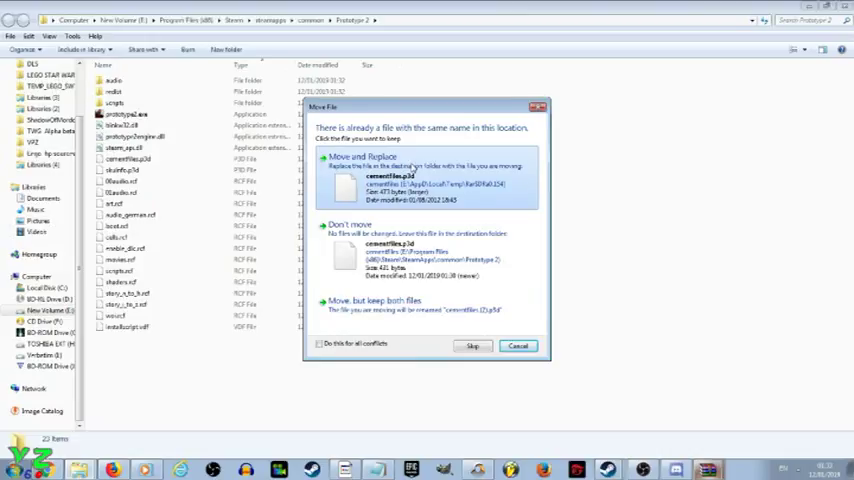
# Step: Move and Replace the existing enable_dlc file in the Prototype 2 folder
pyautogui.click(400, 178)
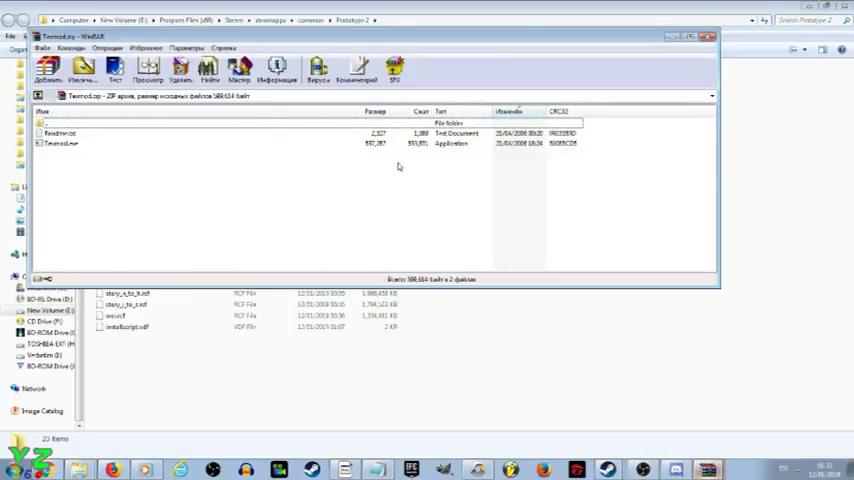
# Step: Extract Texmod.exe from the archive into the Prototype 2 game folder
pyautogui.click(60, 144)
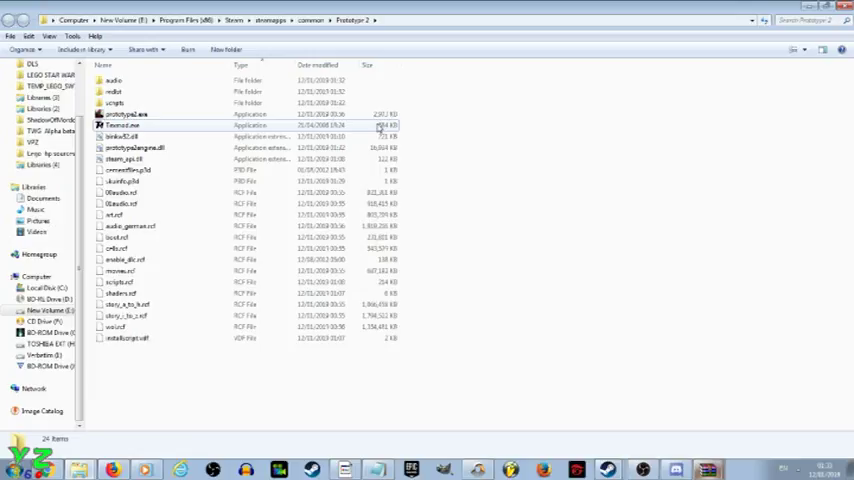
# Step: Rename prototype2.exe to prototype2original.exe and Texmod.exe to prototype2.exe
pyautogui.click(124, 126)
pyautogui.write('original')
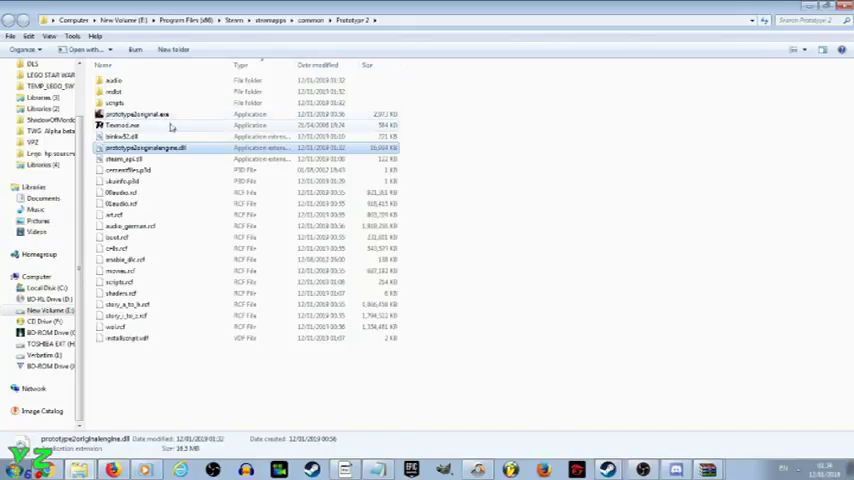
pyautogui.click(124, 126)
pyautogui.write('prototype2')
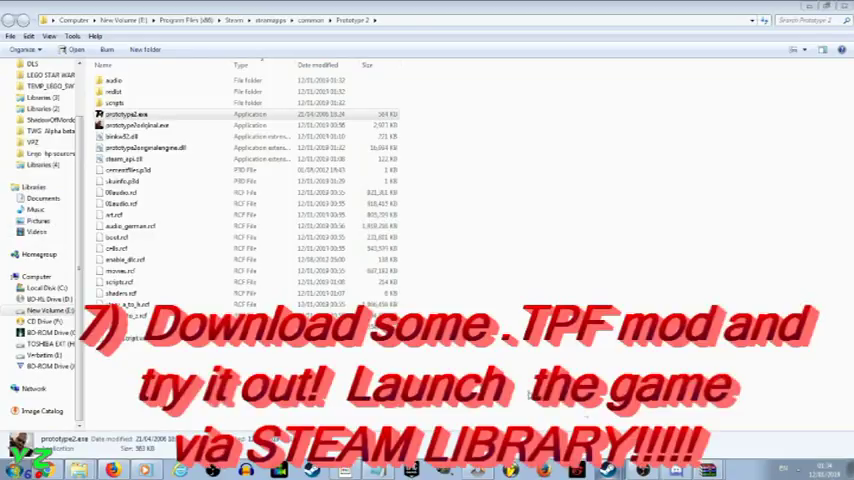
# Step: Show the downloaded .tpf mod in its folder from Chrome's downloads and select it
pyautogui.click(128, 112)
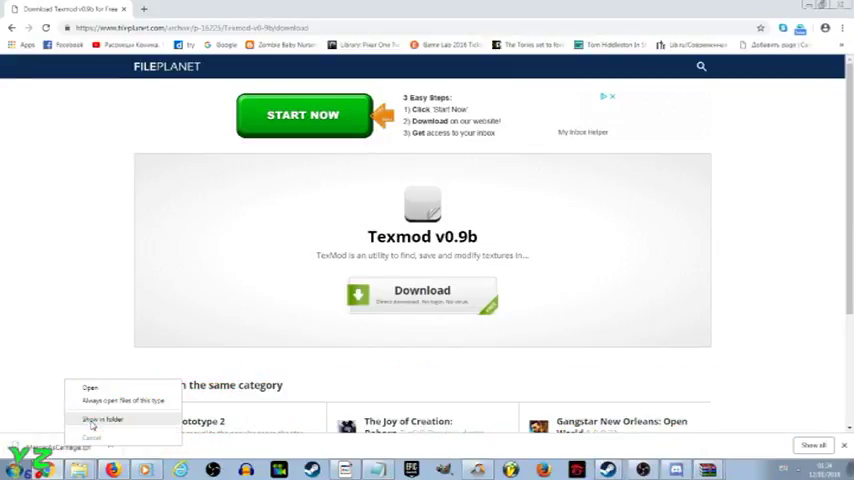
pyautogui.click(100, 420)
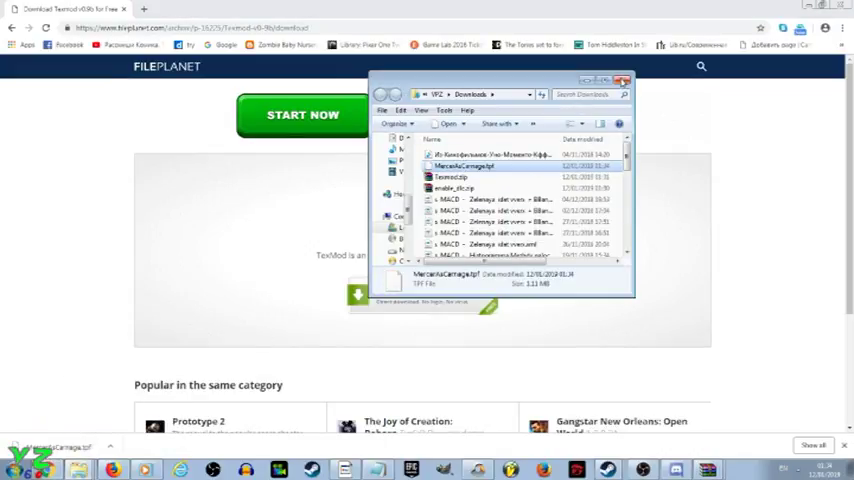
pyautogui.click(622, 80)
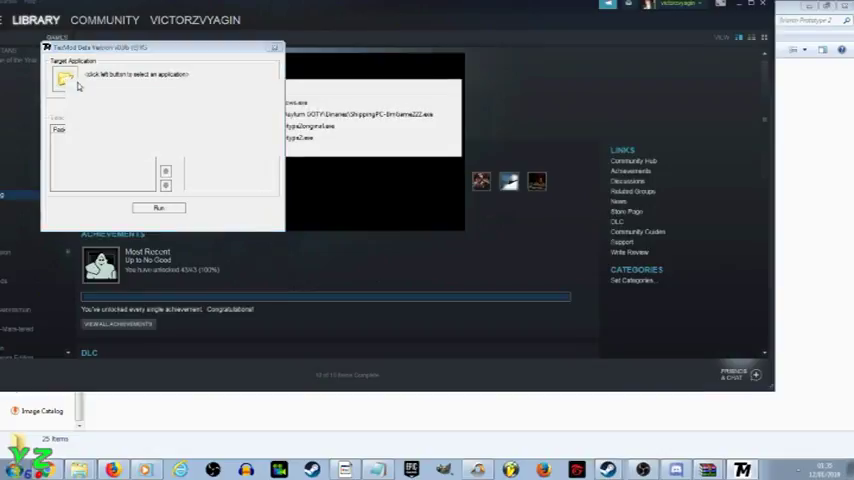
# Step: Target prototype2original.exe in TexMod and load the downloaded .tpf package in Package Mode
pyautogui.click(64, 80)
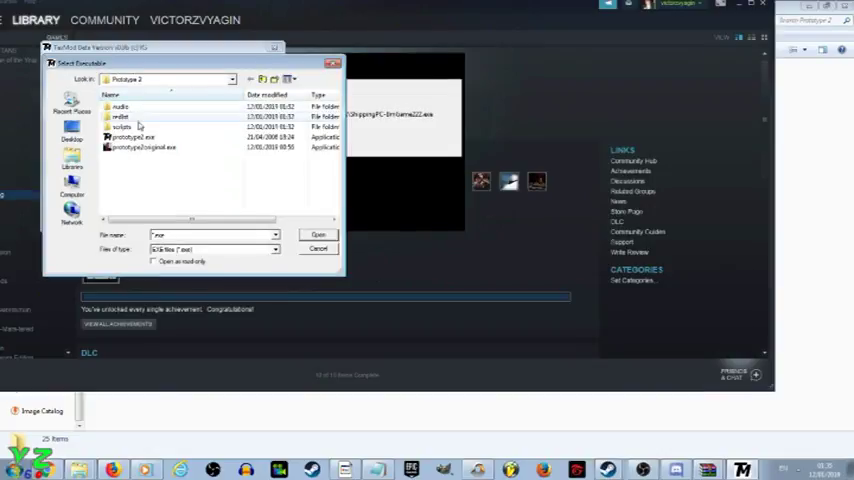
pyautogui.click(144, 148)
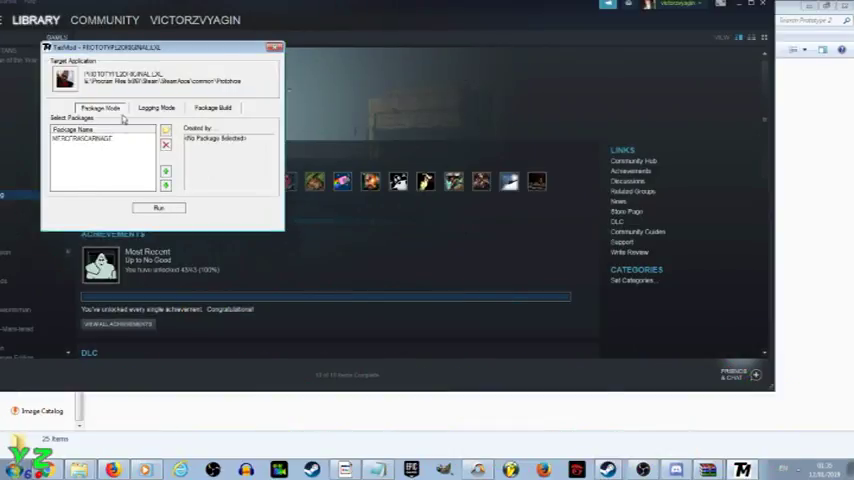
pyautogui.click(84, 136)
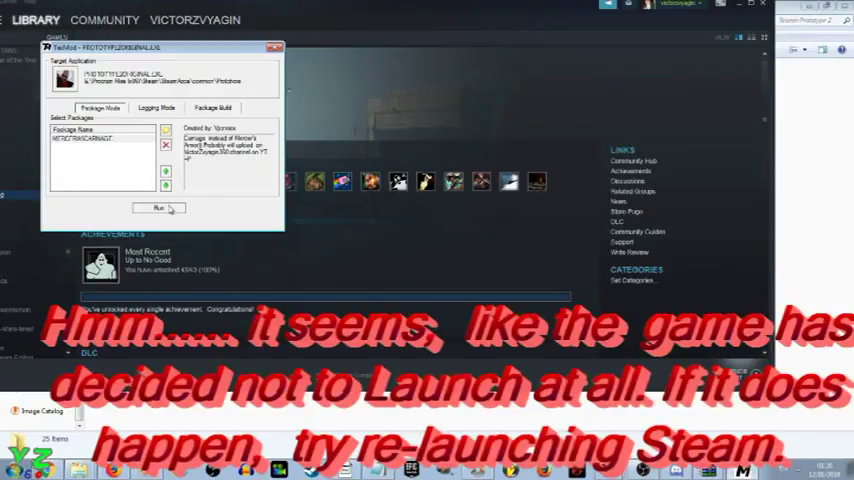
# Step: Run Prototype 2 from TexMod with the selected mod package applied
pyautogui.click(160, 208)
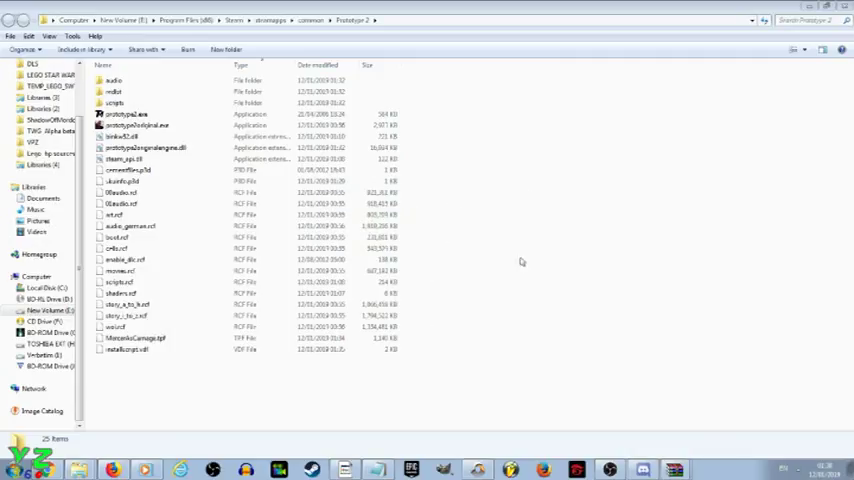
pyautogui.moveTo(488, 250)
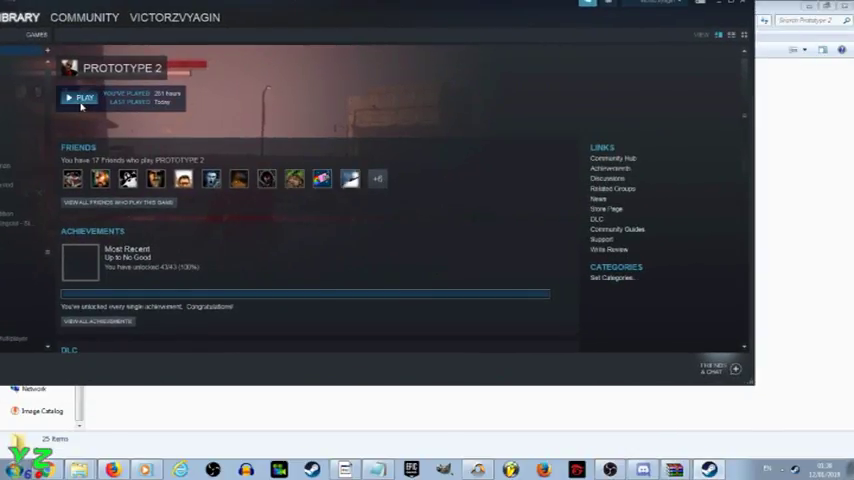
# Step: Launch Prototype 2 from the Steam library and dismiss the default input device warning
pyautogui.click(82, 96)
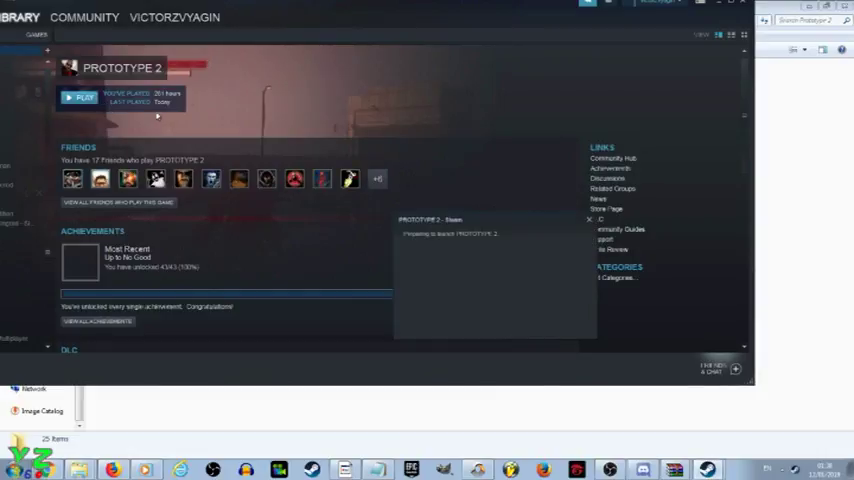
pyautogui.moveTo(180, 132)
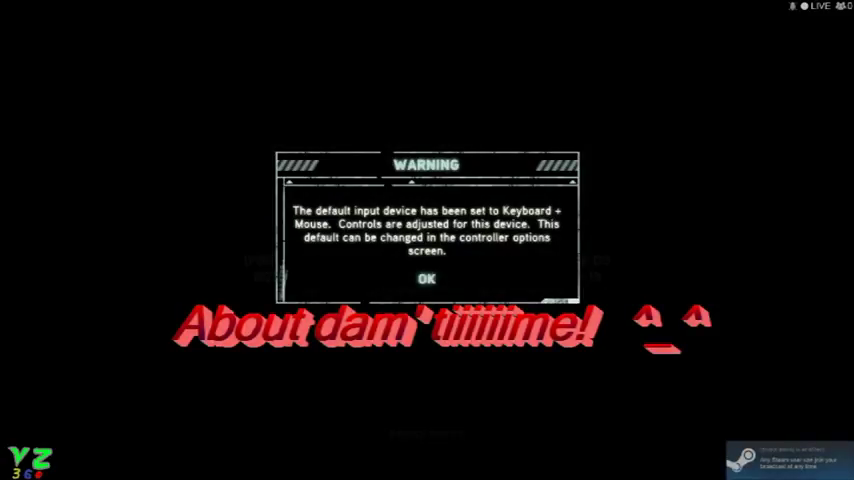
pyautogui.click(426, 278)
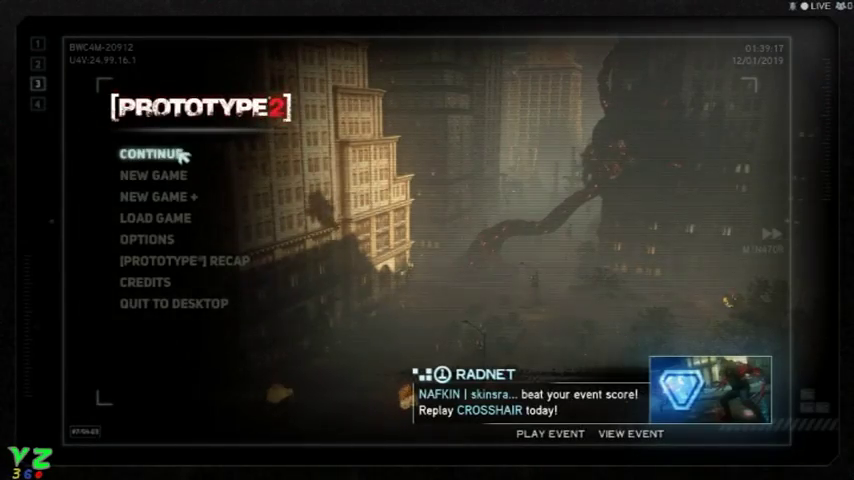
# Step: Continue the saved game and apply the Agile Armor Alex Mercer skin under Radnet Rewards > Player Skins
pyautogui.click(152, 154)
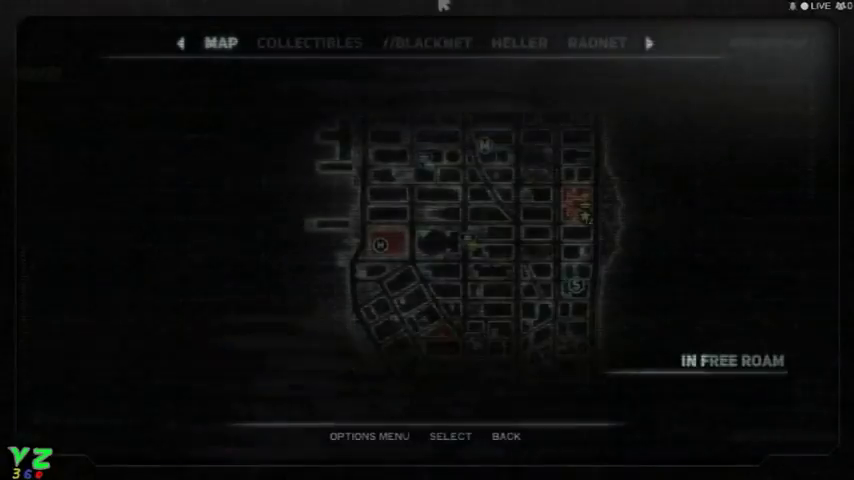
pyautogui.click(596, 44)
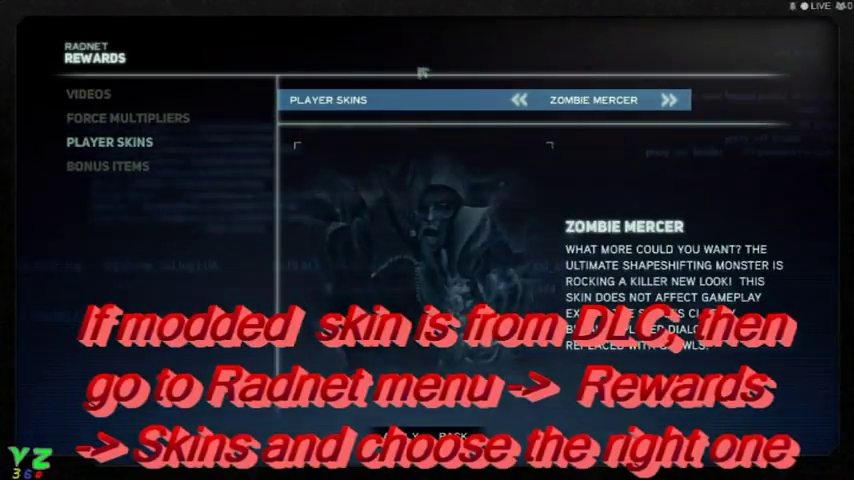
pyautogui.click(668, 100)
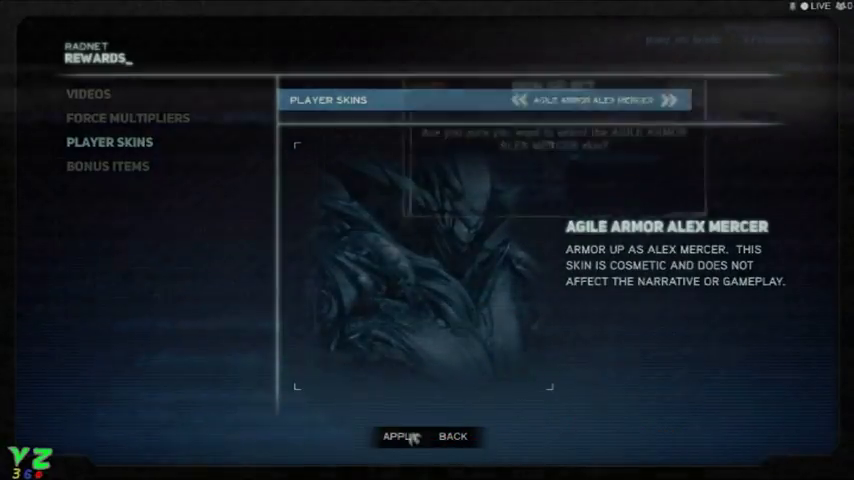
pyautogui.click(400, 436)
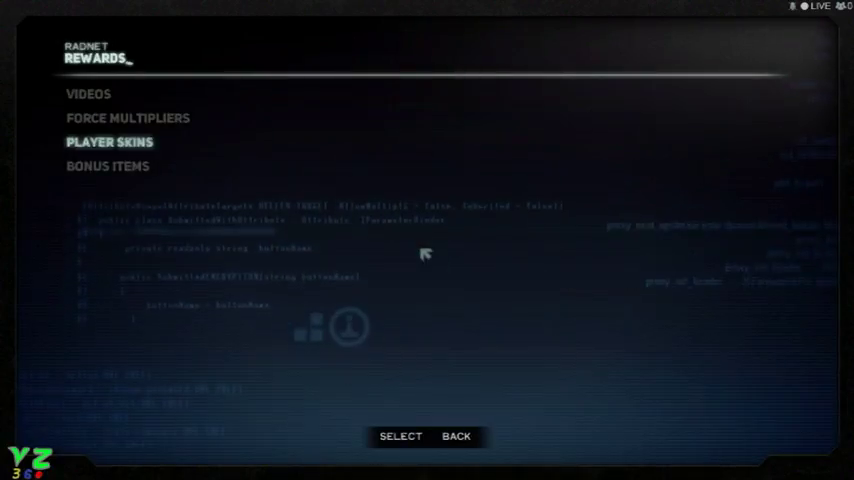